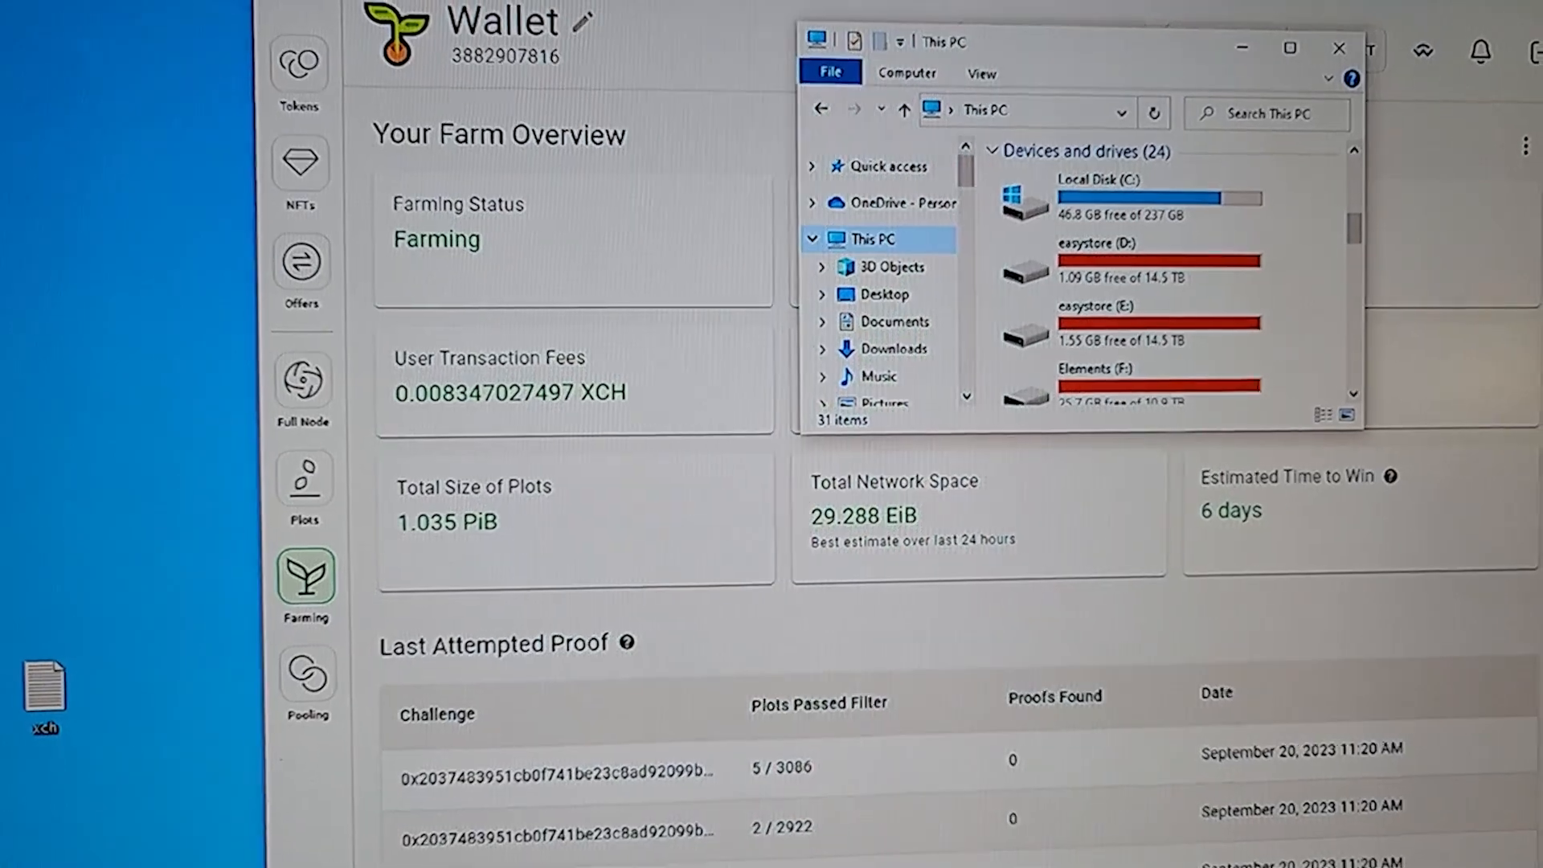
{"action": "scroll", "scroll_direction": "down", "scroll_amount": 3}
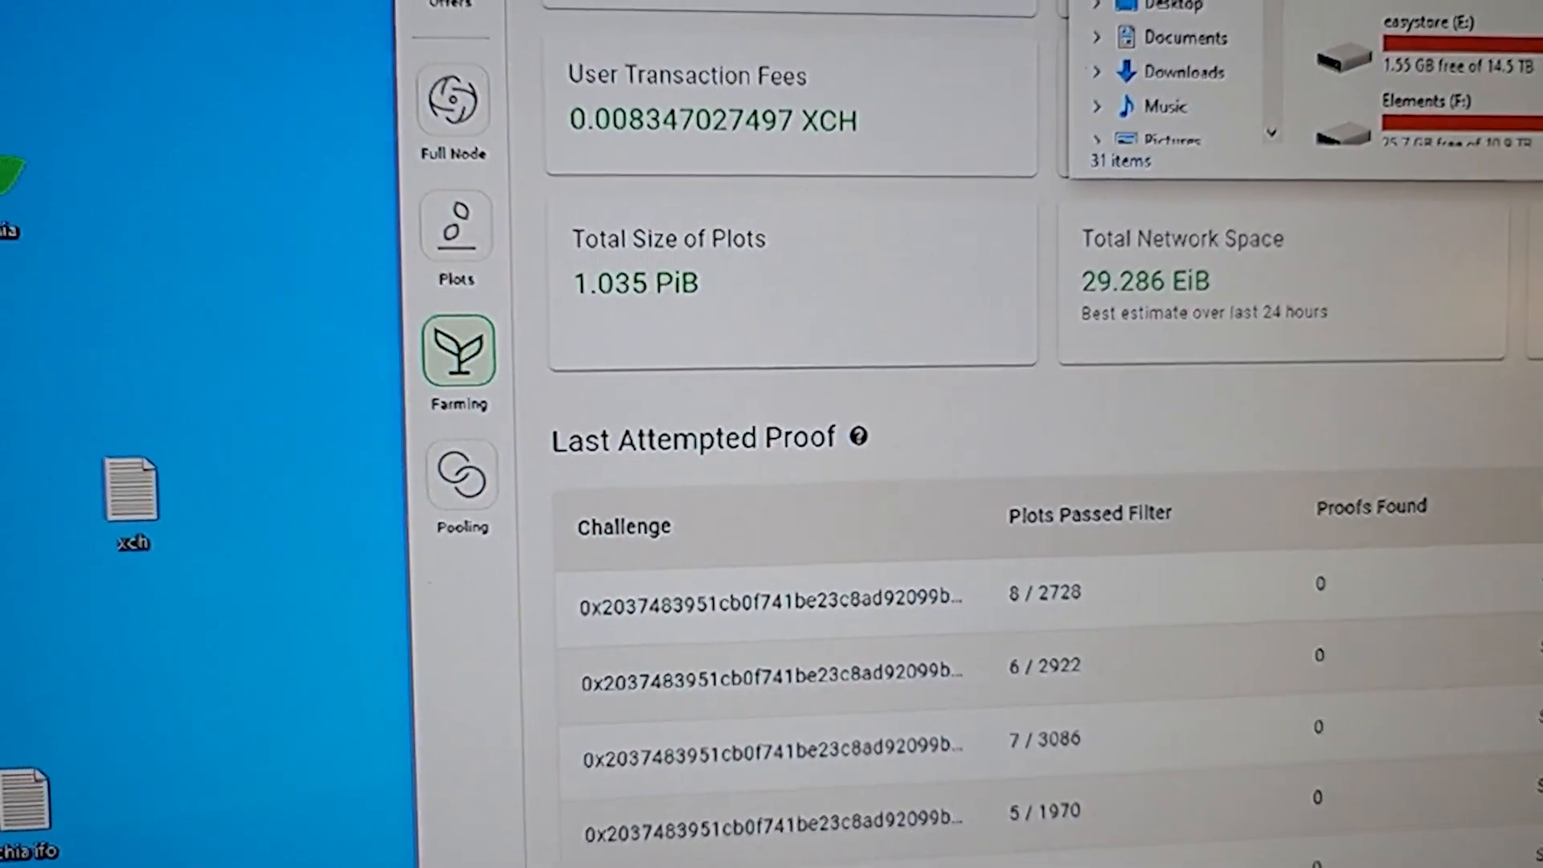
{"action": "scroll", "scroll_direction": "down", "scroll_amount": 3}
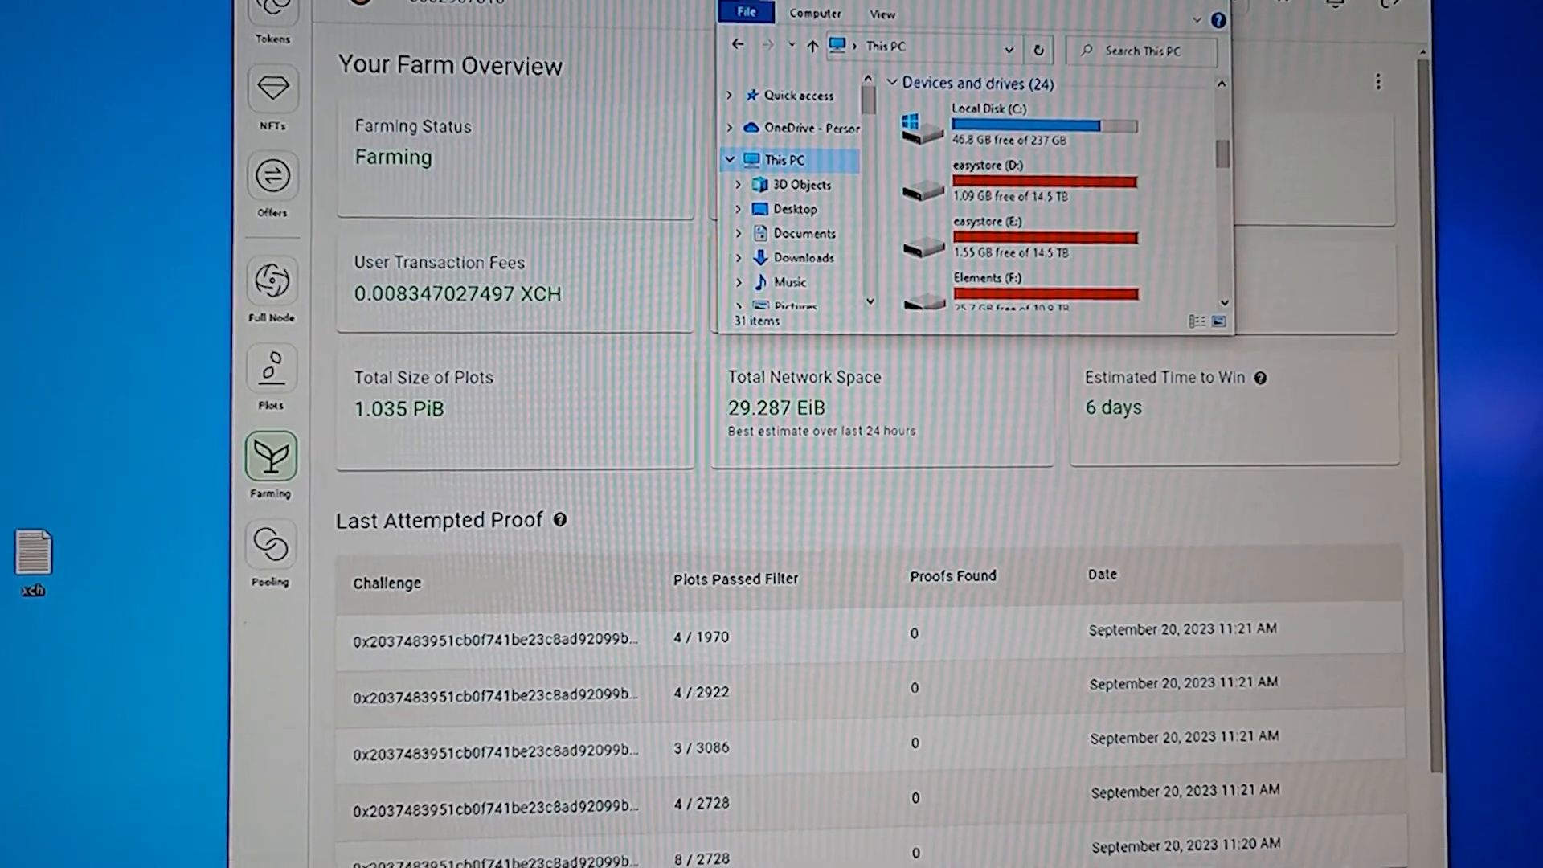
{"action": "scroll", "scroll_direction": "down", "scroll_amount": 3}
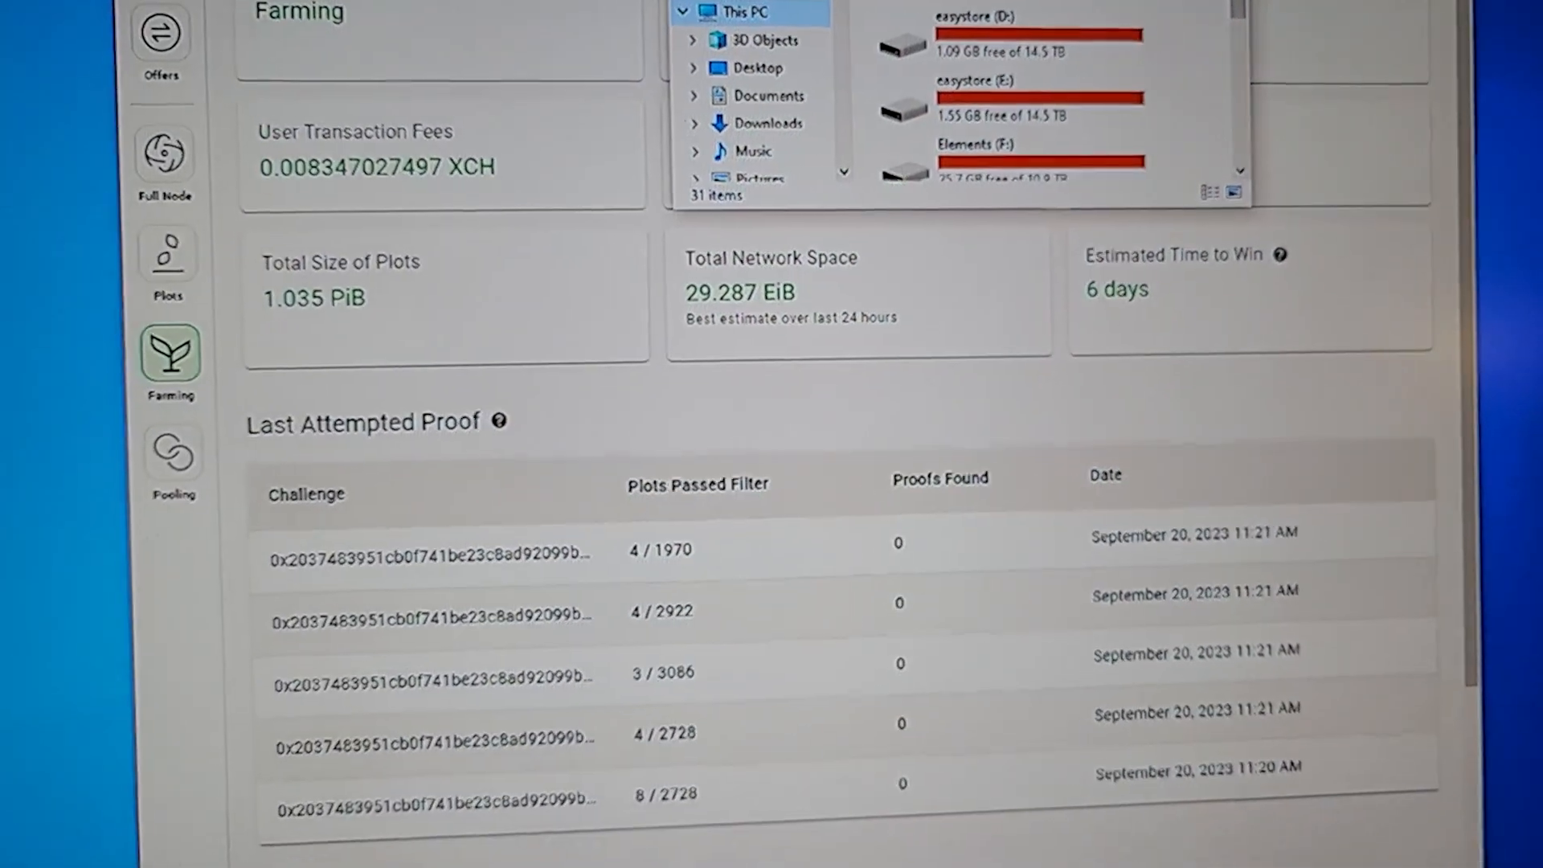
{"action": "scroll", "scroll_direction": "down", "scroll_amount": 3}
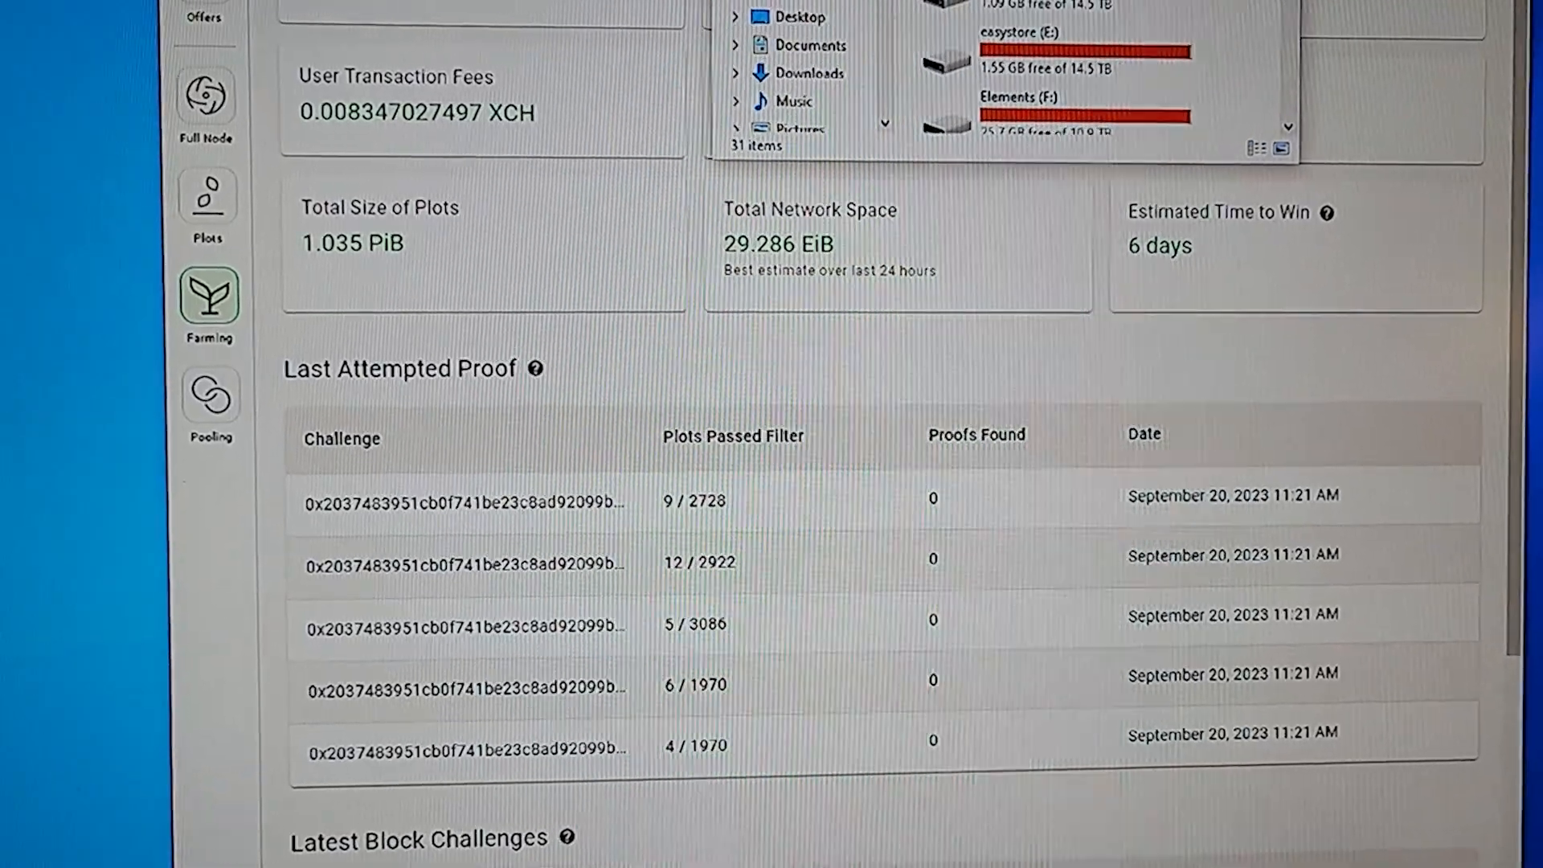
{"action": "scroll", "scroll_direction": "down", "scroll_amount": 3}
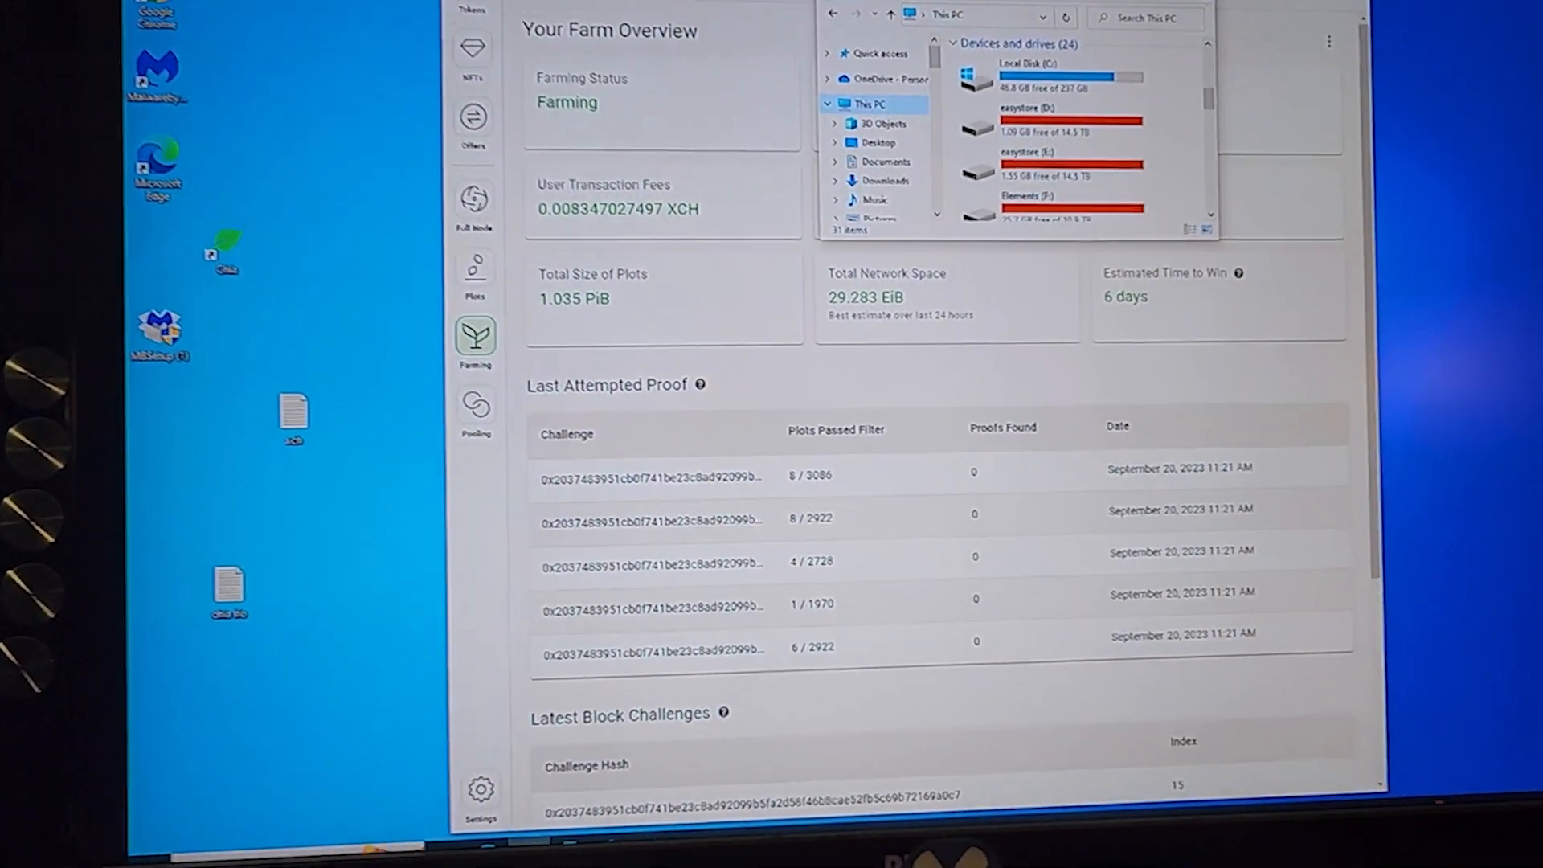
{"action": "scroll", "scroll_direction": "down", "scroll_amount": 3}
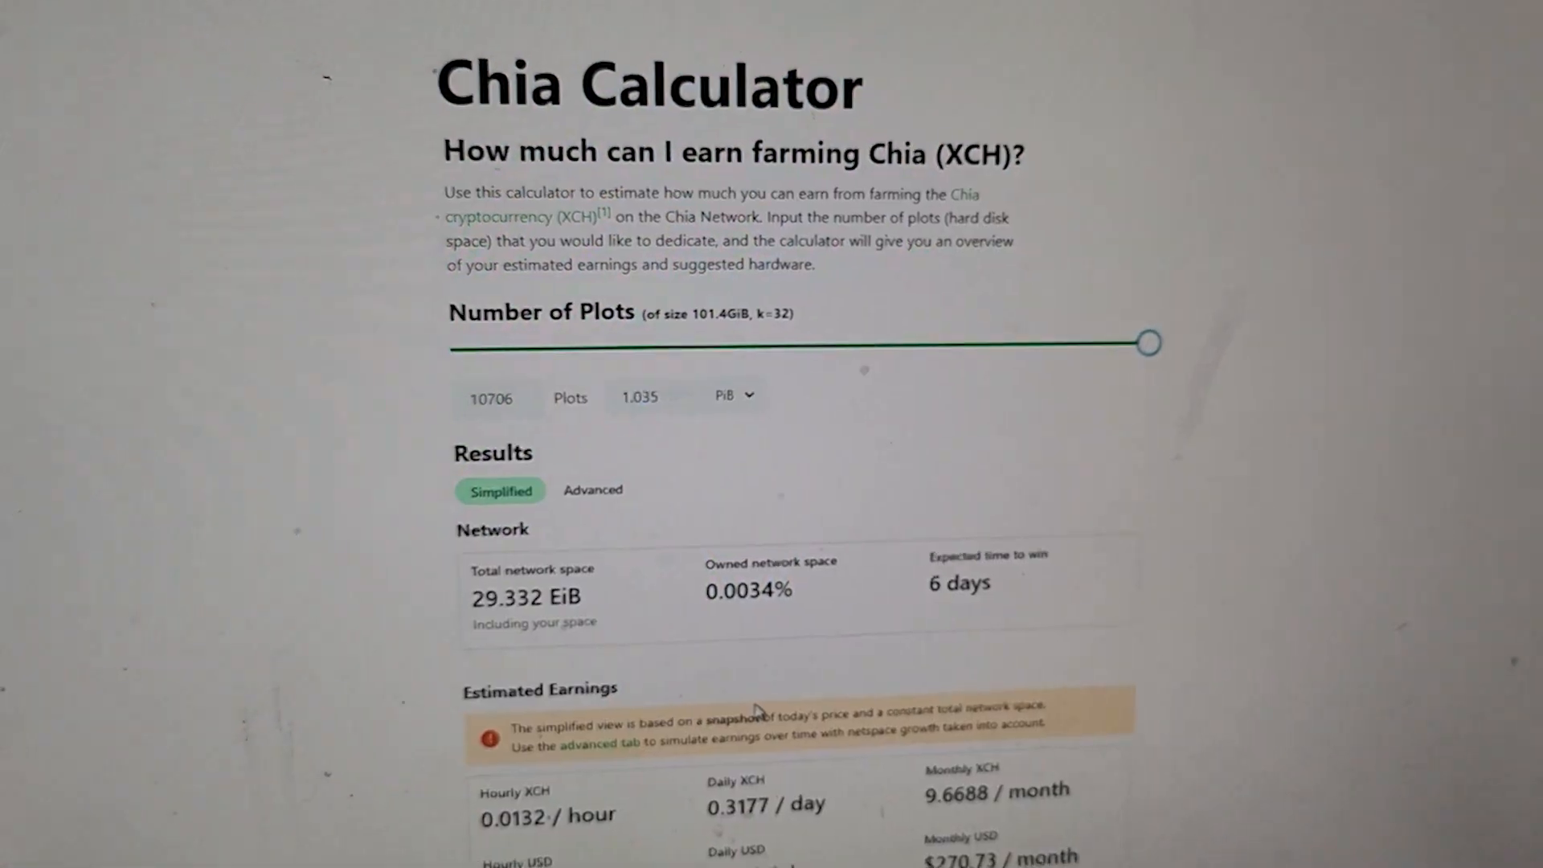
{"action": "scroll", "scroll_direction": "down", "scroll_amount": 3}
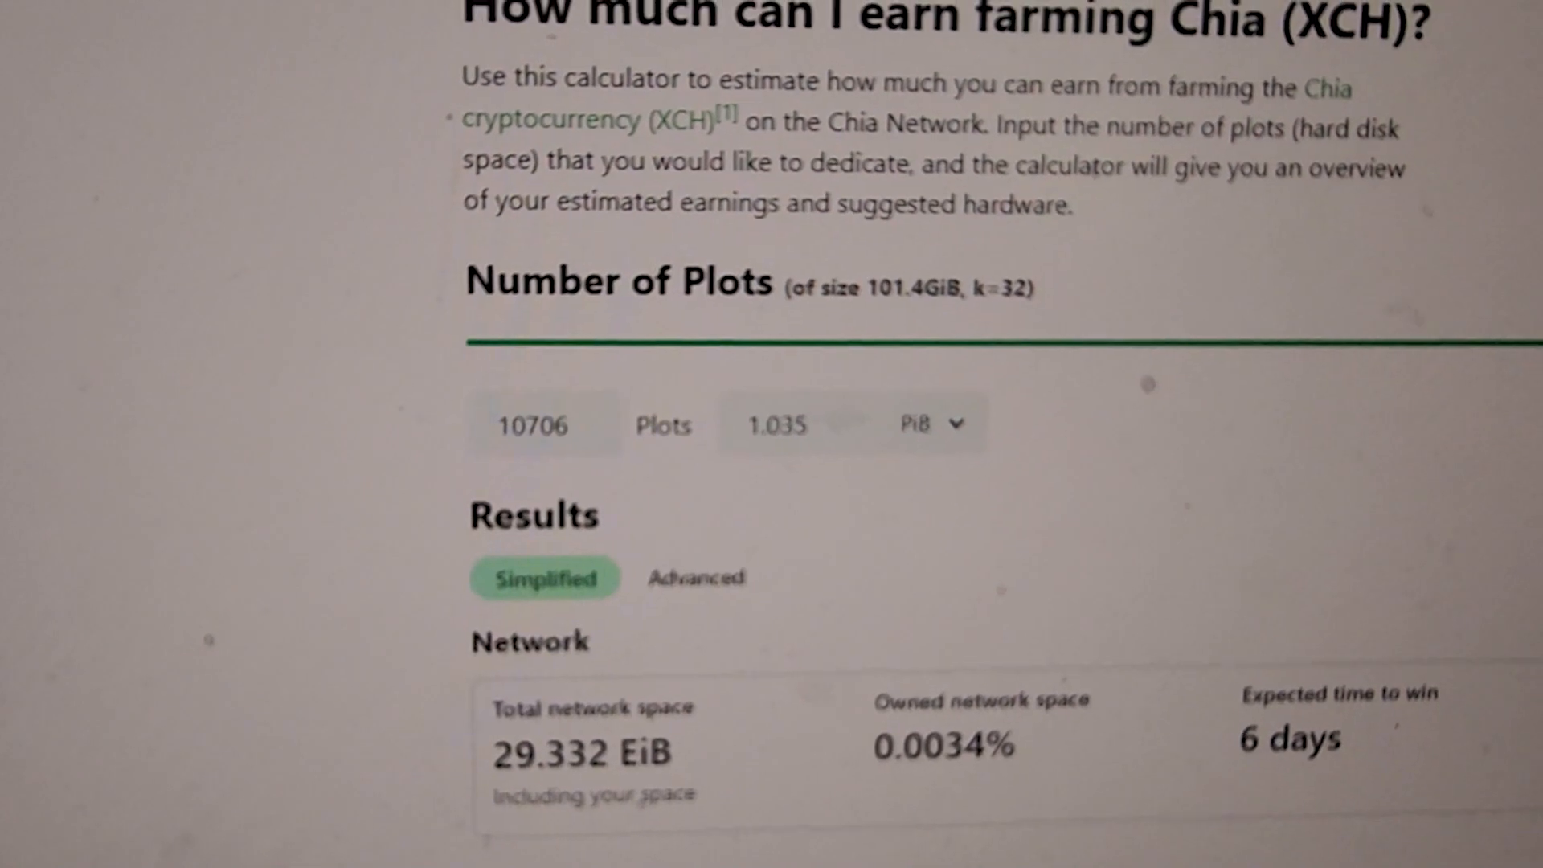
{"action": "scroll", "scroll_direction": "down", "scroll_amount": 3}
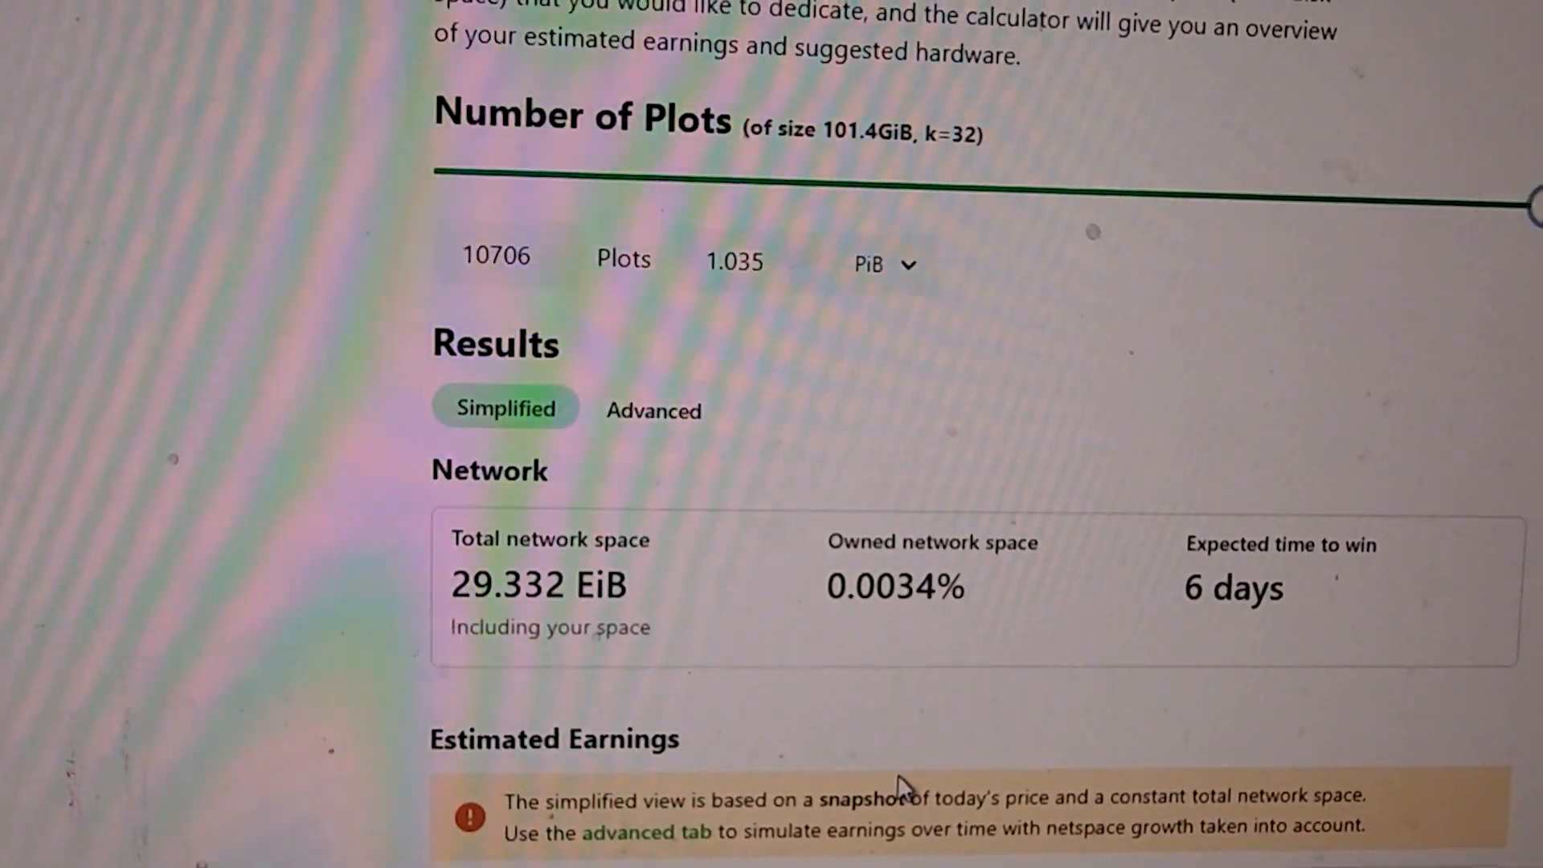
{"action": "scroll", "scroll_direction": "down", "scroll_amount": 3}
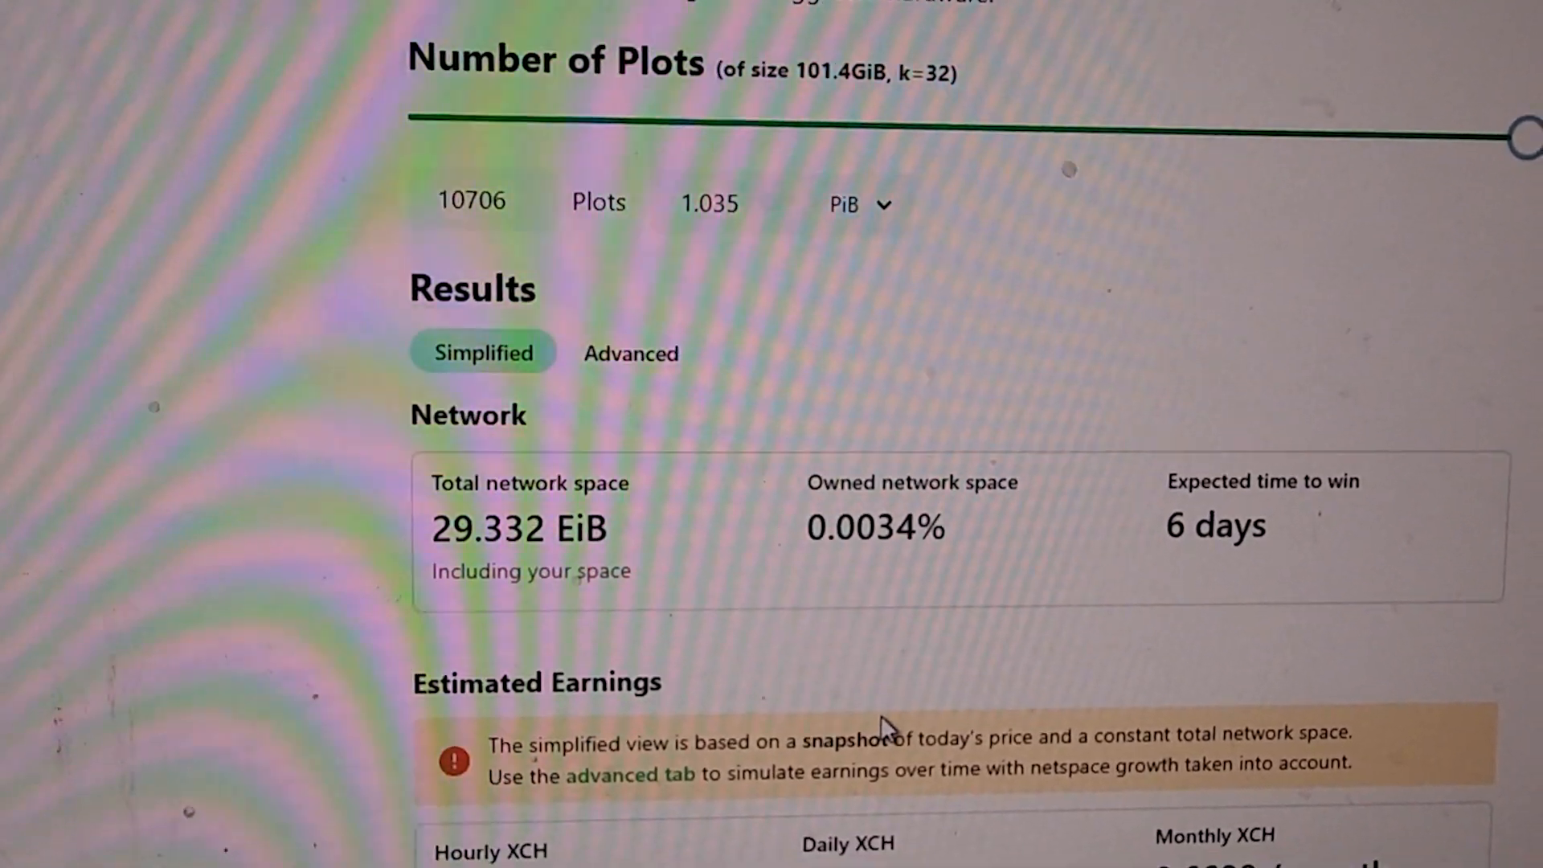
{"action": "scroll", "scroll_direction": "down", "scroll_amount": 3}
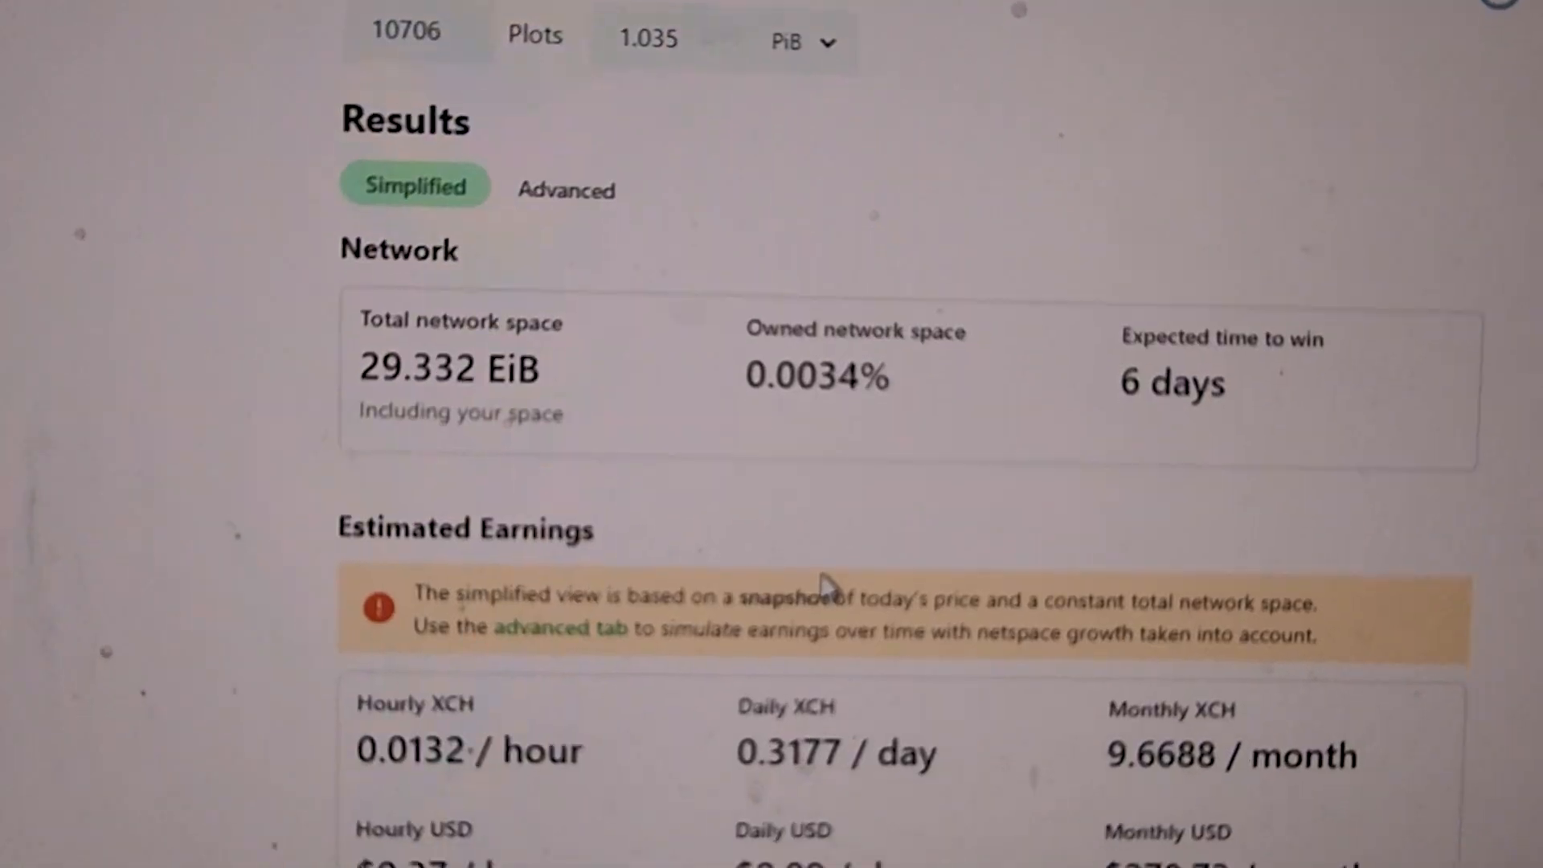
{"action": "scroll", "scroll_direction": "down", "scroll_amount": 3}
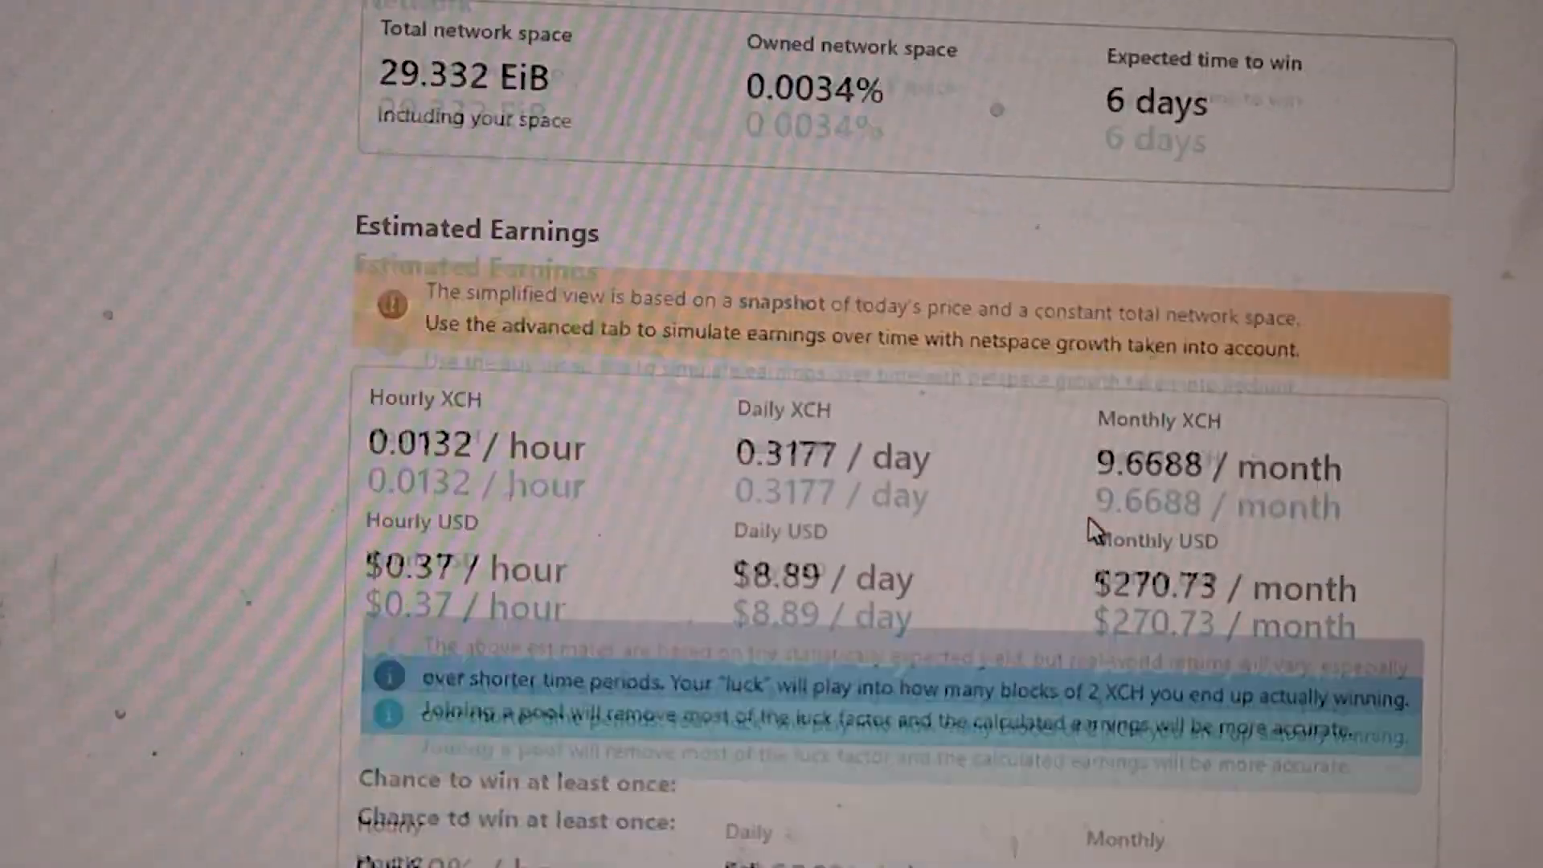
{"action": "scroll", "scroll_direction": "down", "scroll_amount": 3}
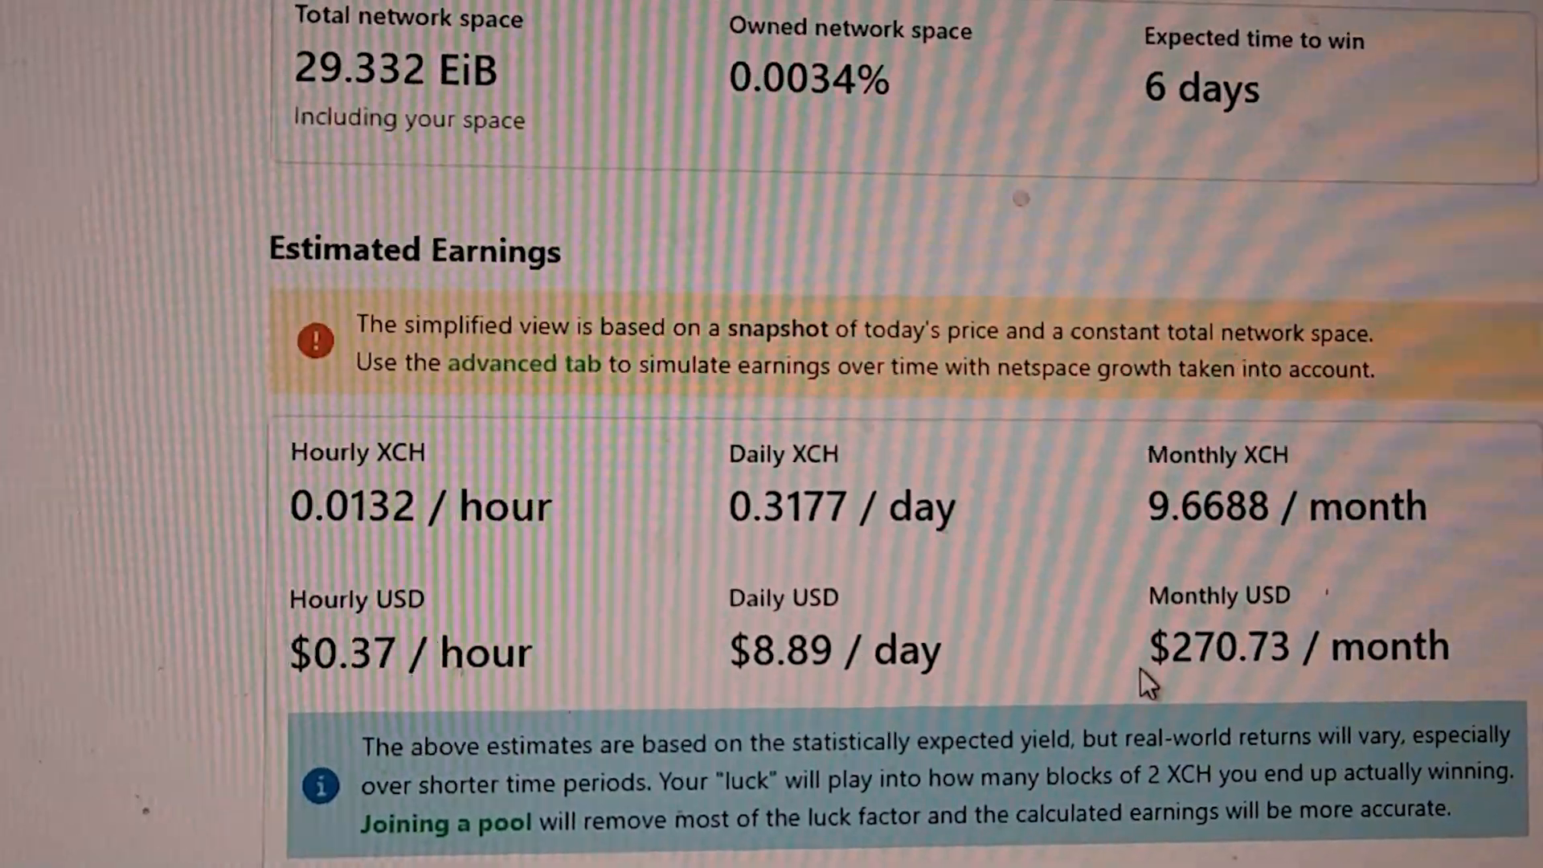
{"action": "scroll", "scroll_direction": "down", "scroll_amount": 3}
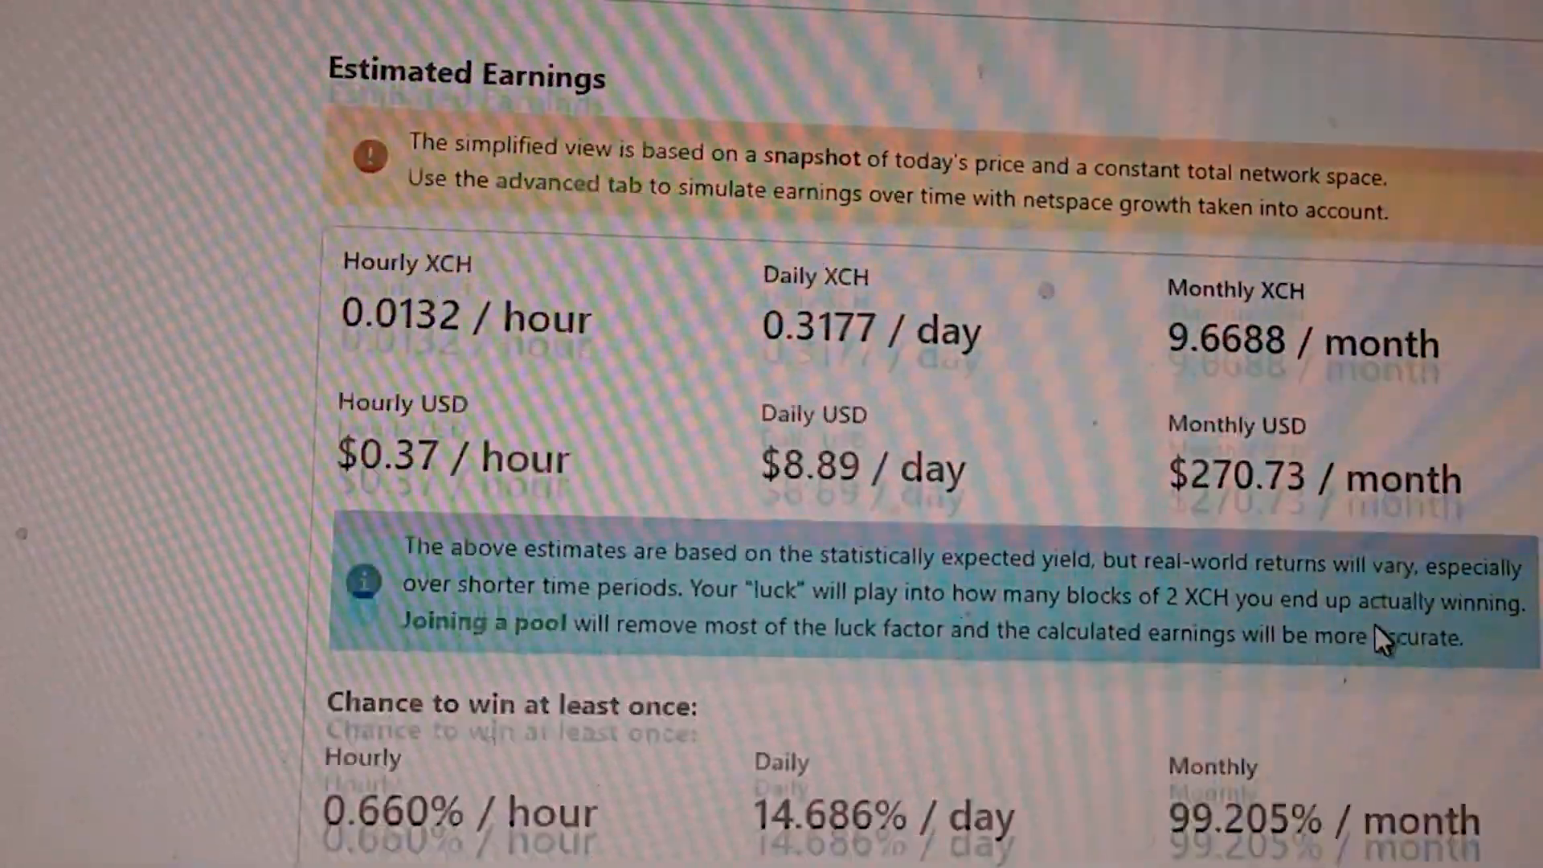
{"action": "scroll", "scroll_direction": "down", "scroll_amount": 3}
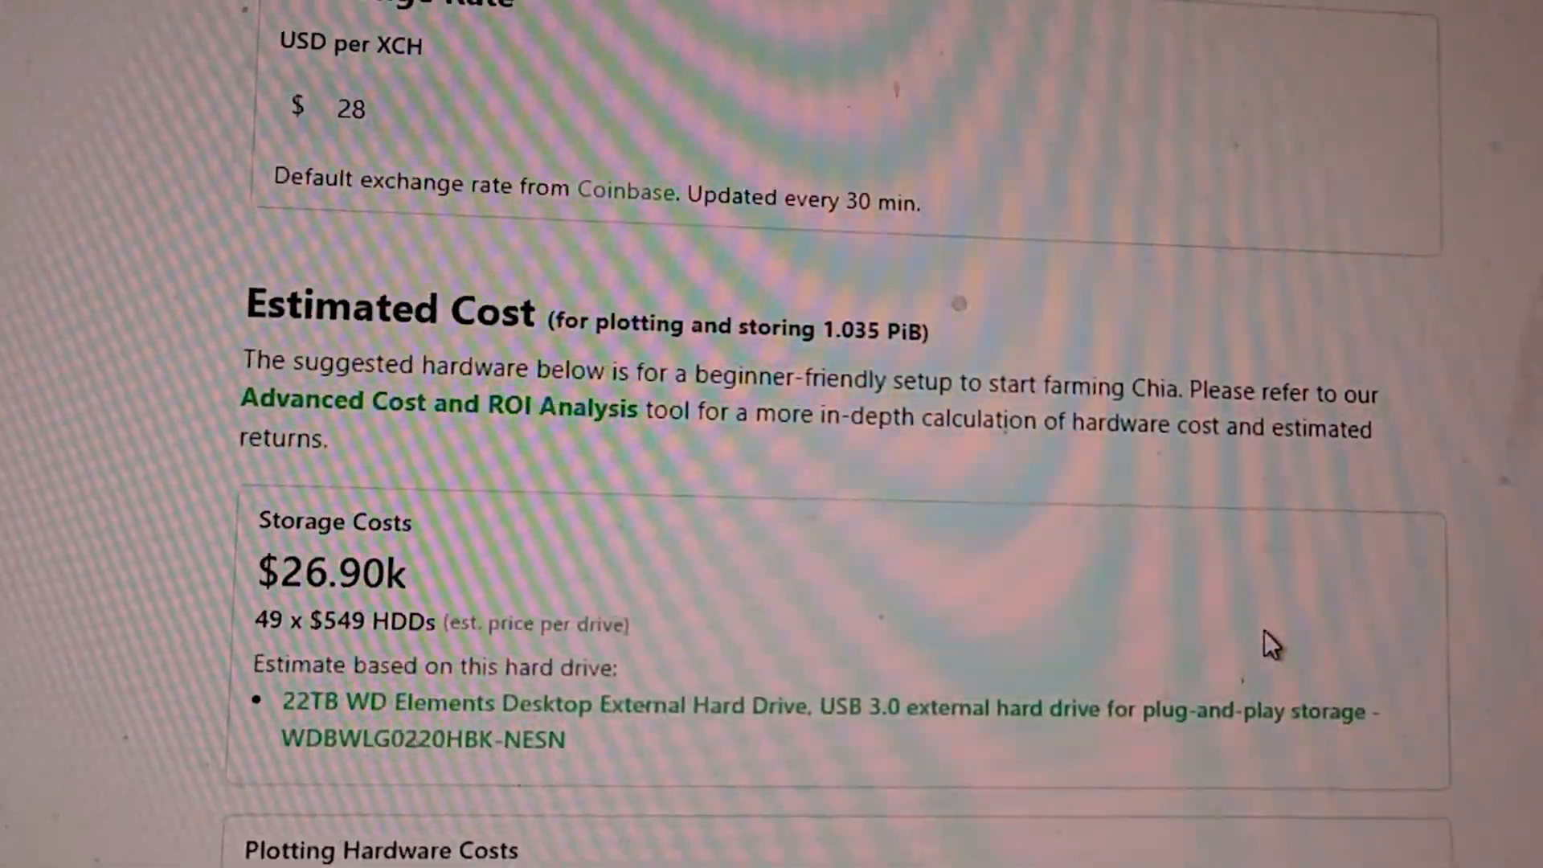
{"action": "scroll", "scroll_direction": "down", "scroll_amount": 3}
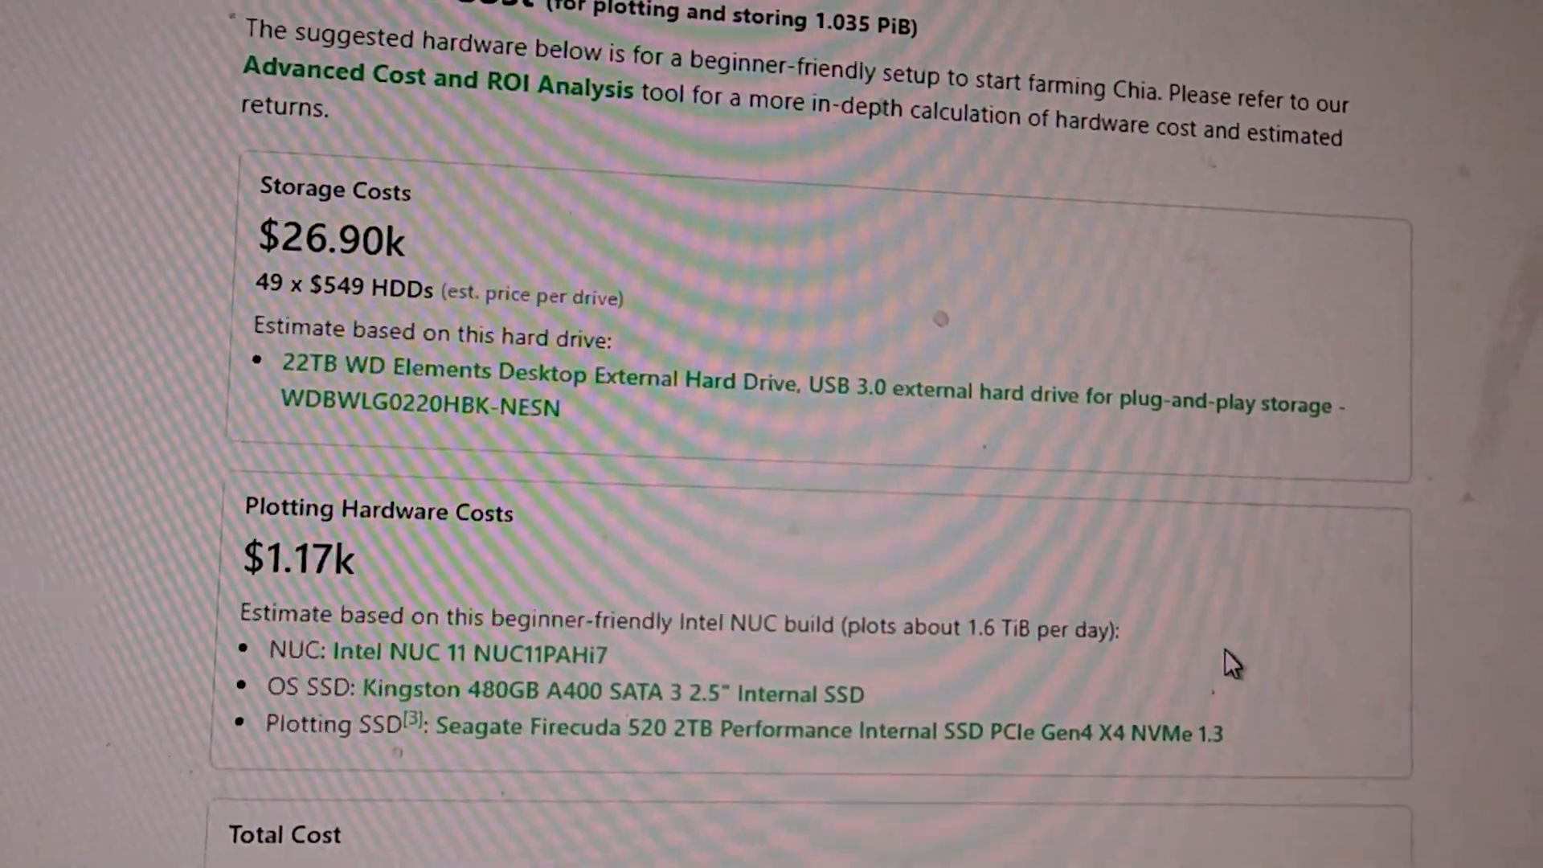
{"action": "scroll", "scroll_direction": "down", "scroll_amount": 3}
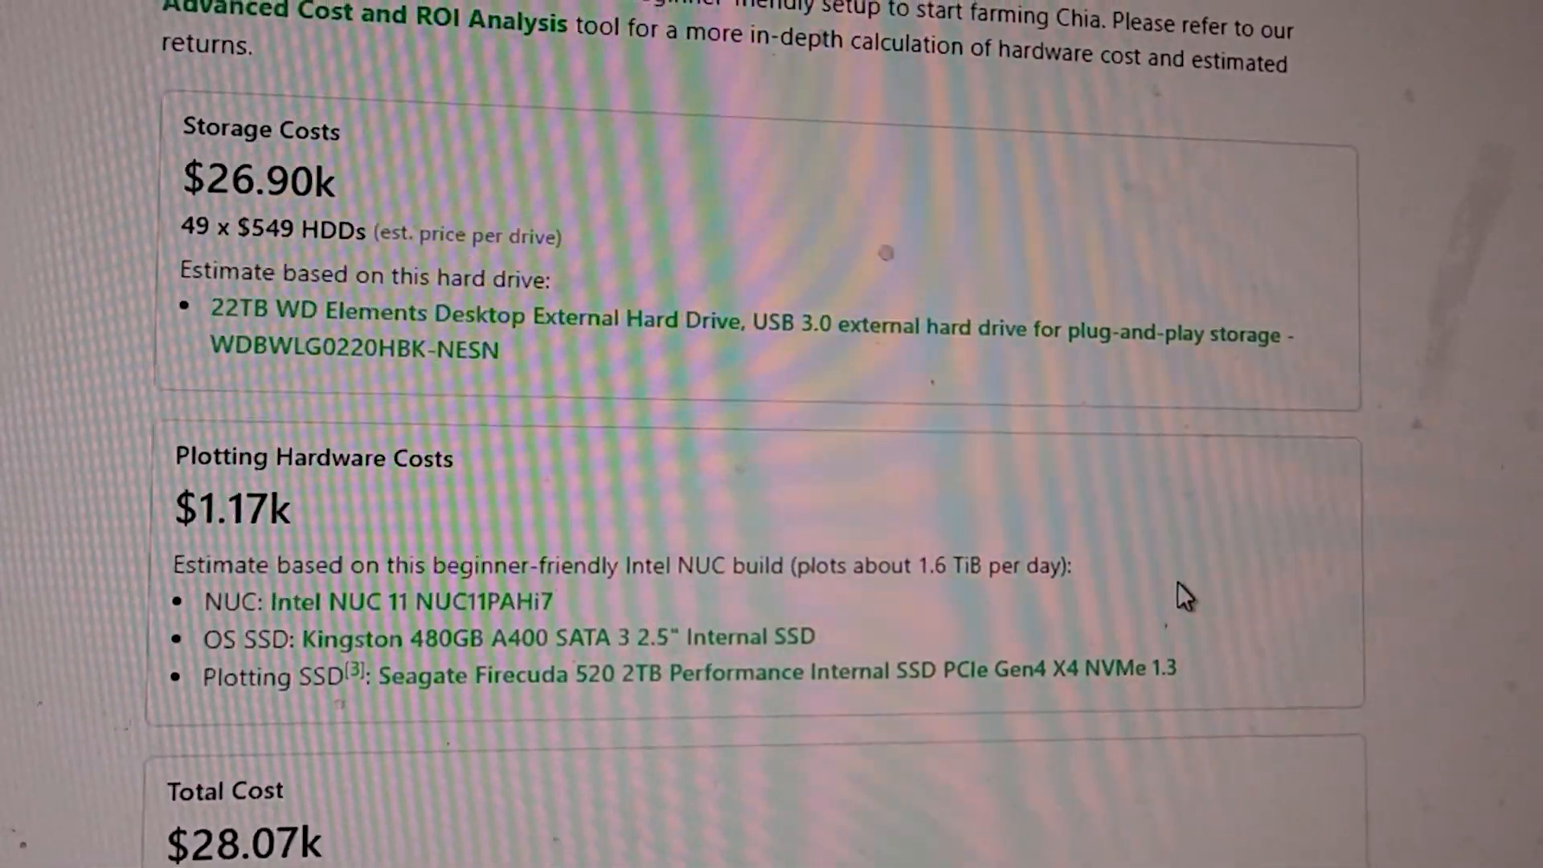
{"action": "scroll", "scroll_direction": "down", "scroll_amount": 3}
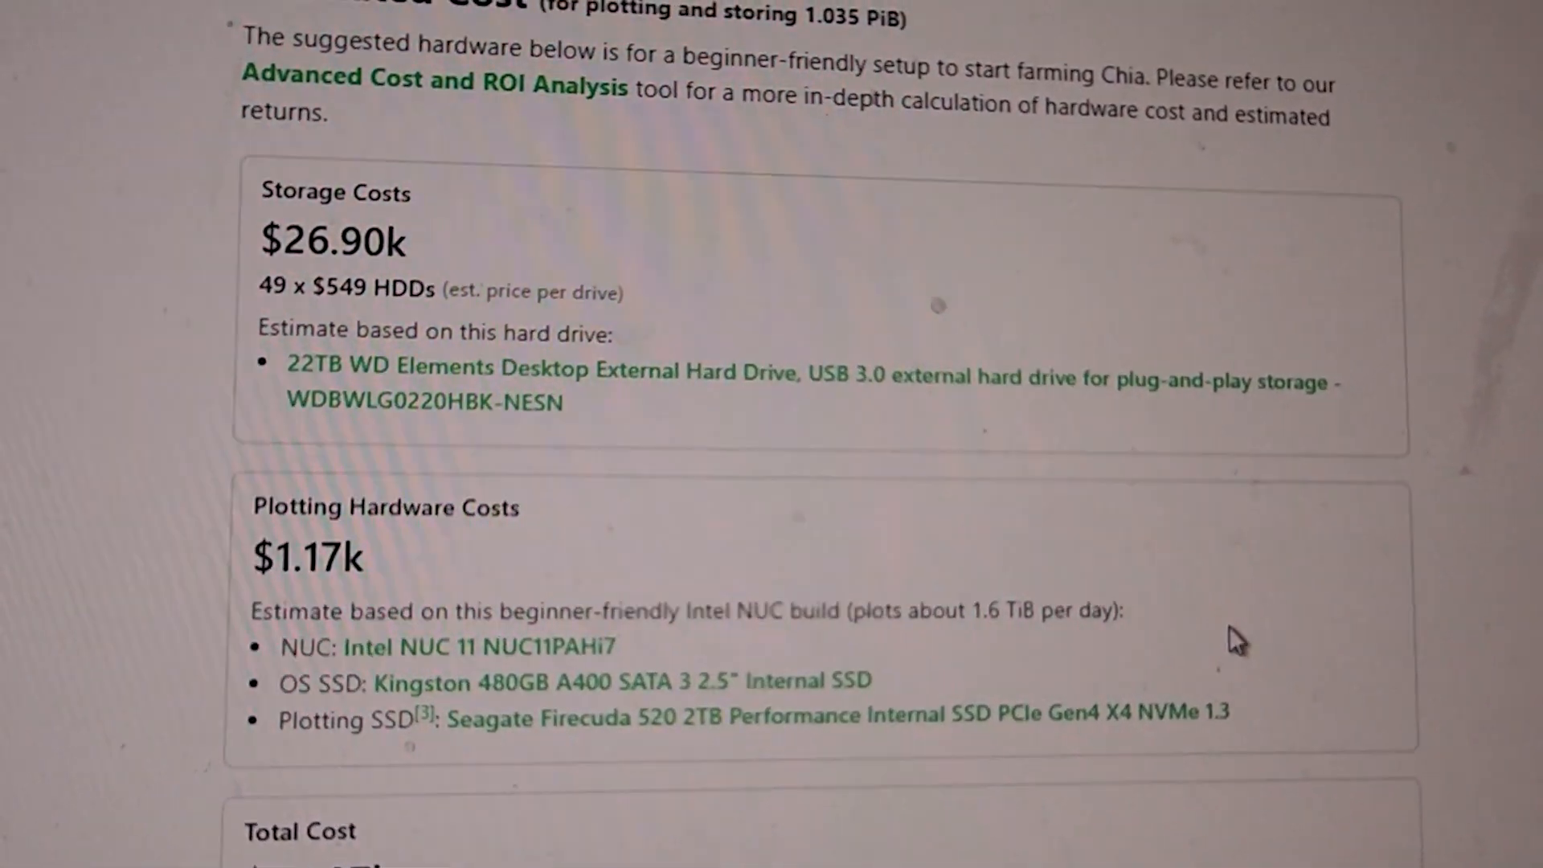
{"action": "scroll", "scroll_direction": "down", "scroll_amount": 3}
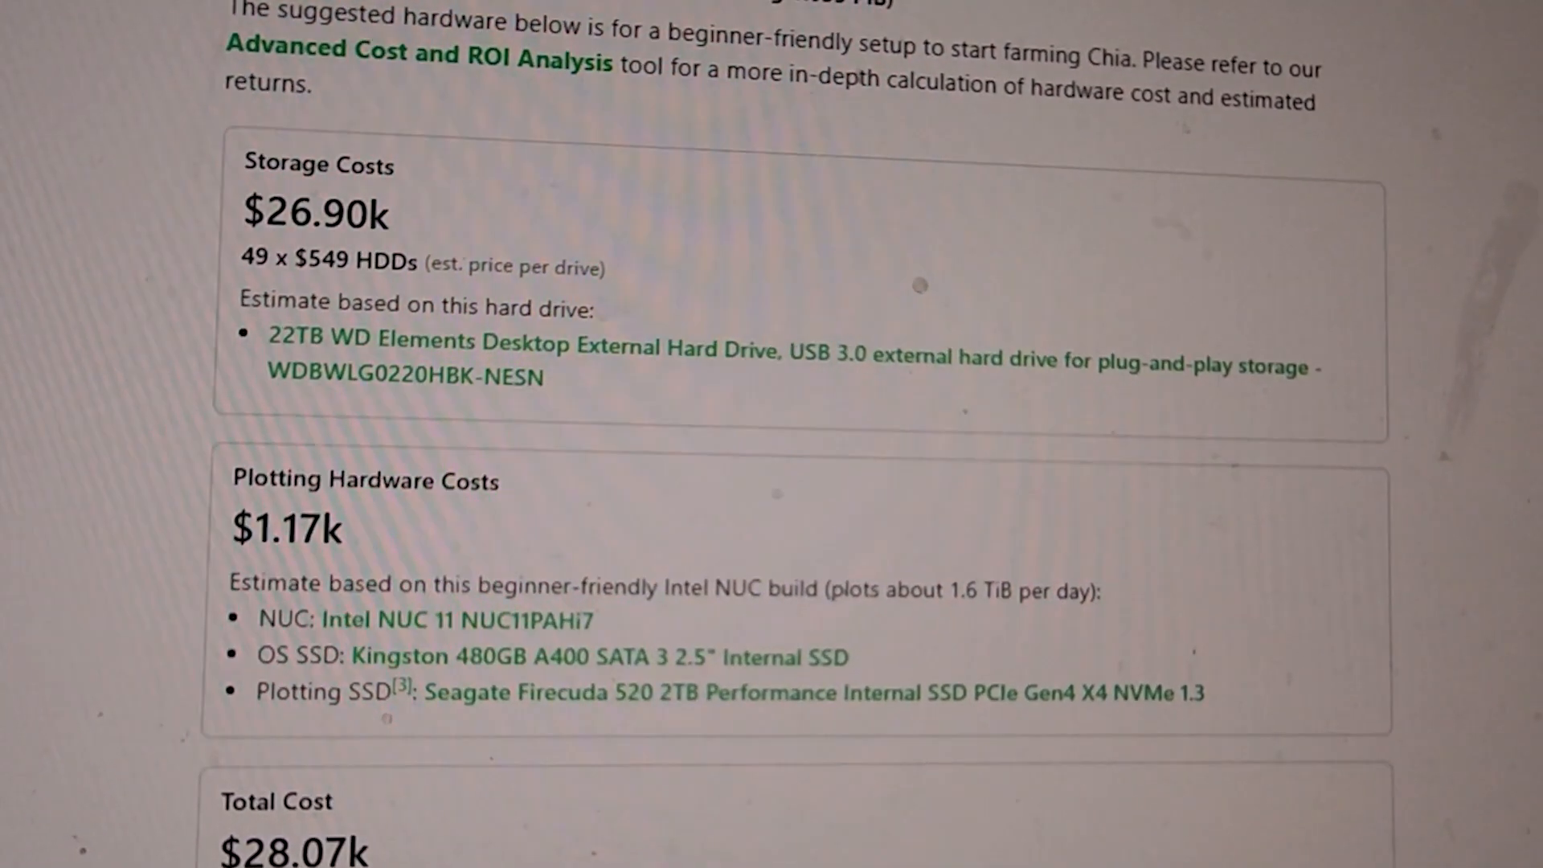
{"action": "scroll", "scroll_direction": "down", "scroll_amount": 3}
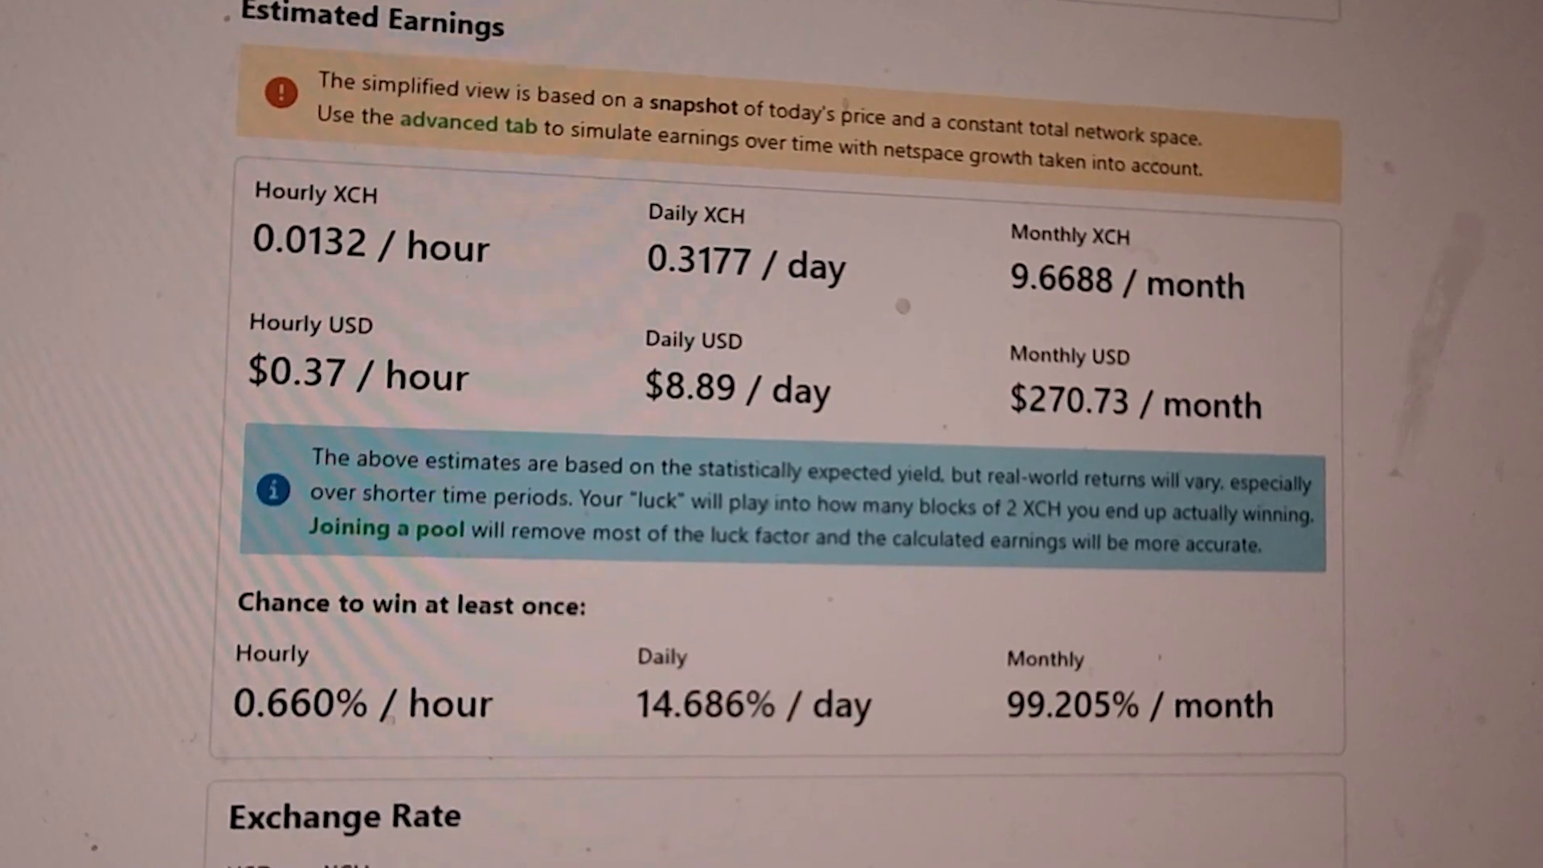
{"action": "scroll", "scroll_direction": "down", "scroll_amount": 3}
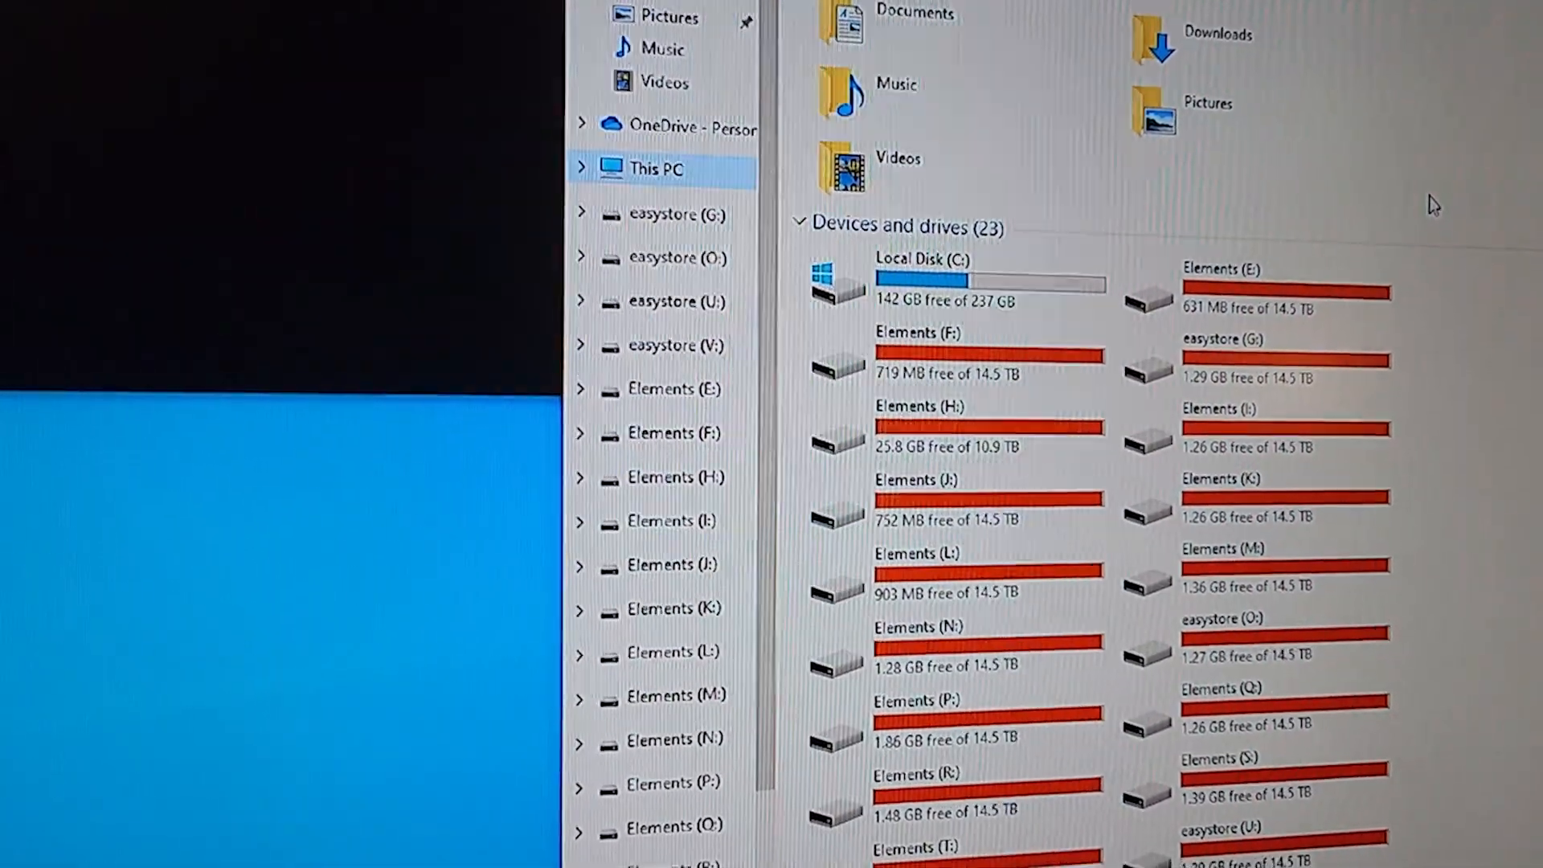
{"action": "scroll", "scroll_direction": "down", "scroll_amount": 3}
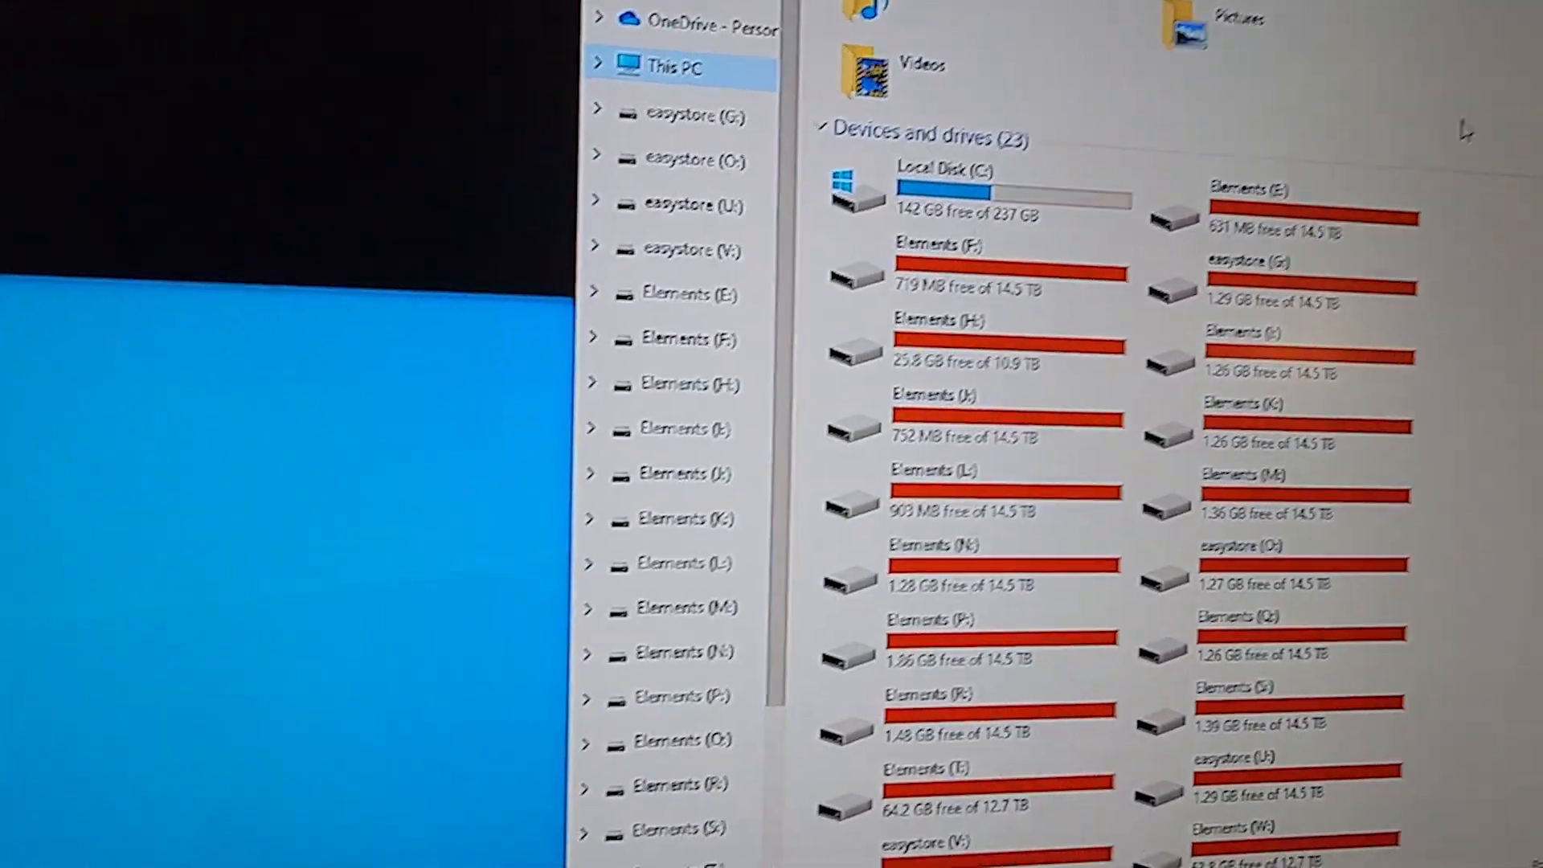